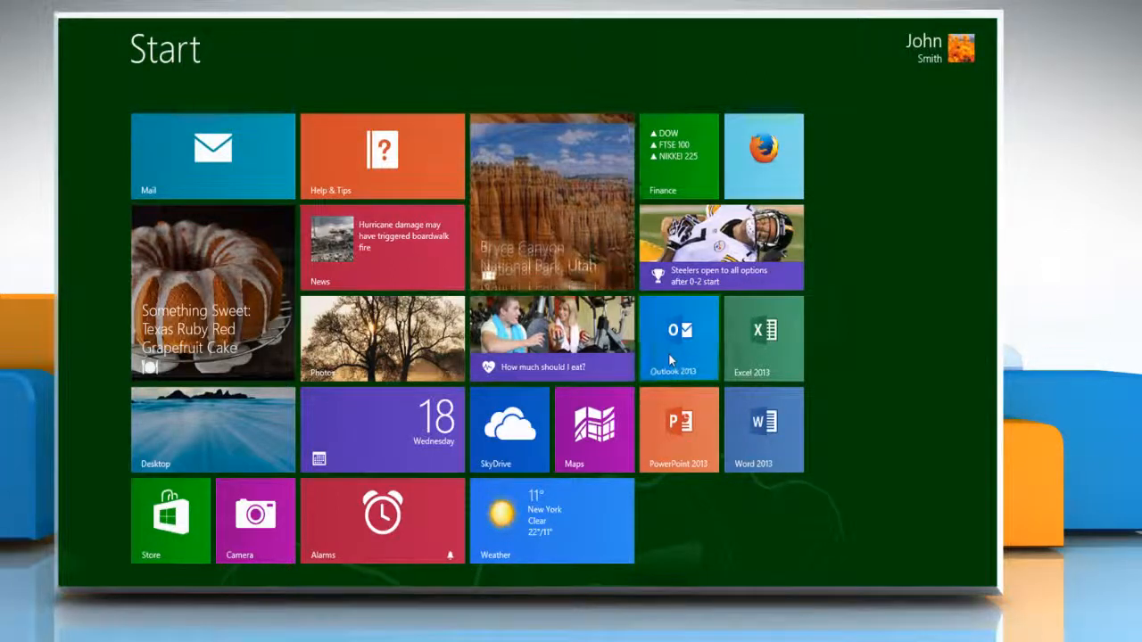
- Launch Outlook 2013 from its Start screen tile to show the inbox
click(678, 339)
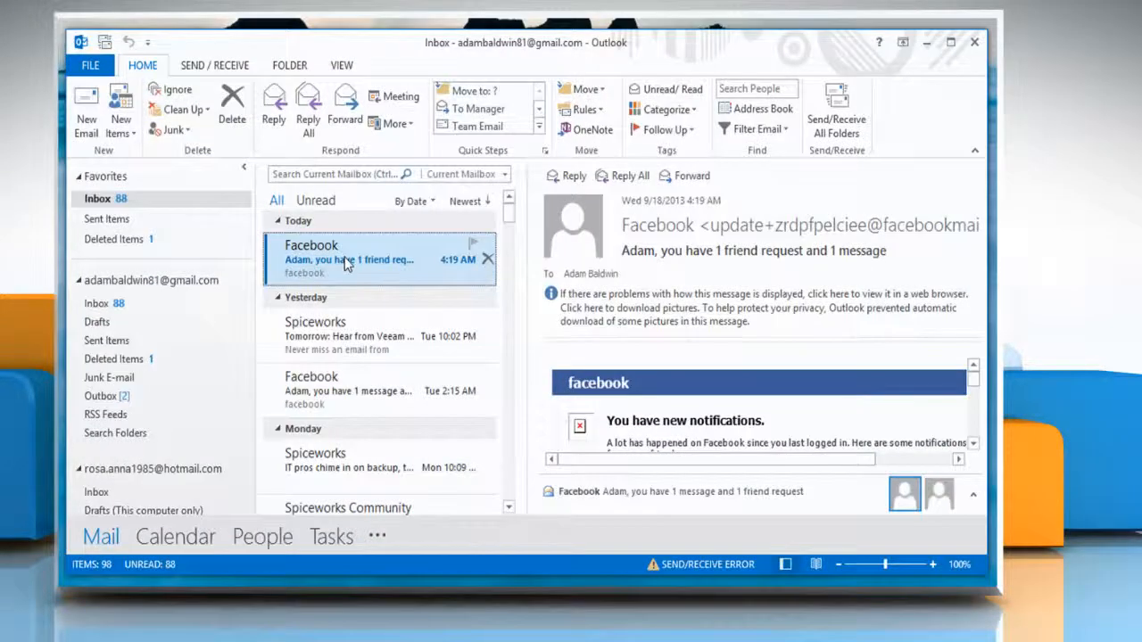
mouse_move(86, 107)
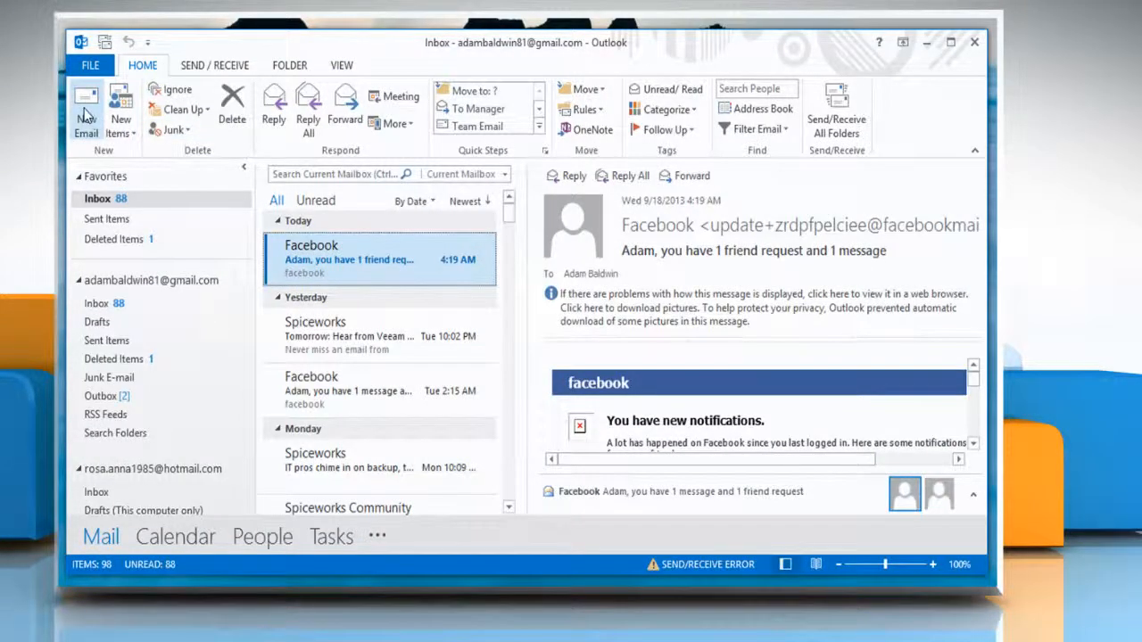
- Start a new email and open Signatures and Stationery to edit the Adam Baldwin signature
click(86, 112)
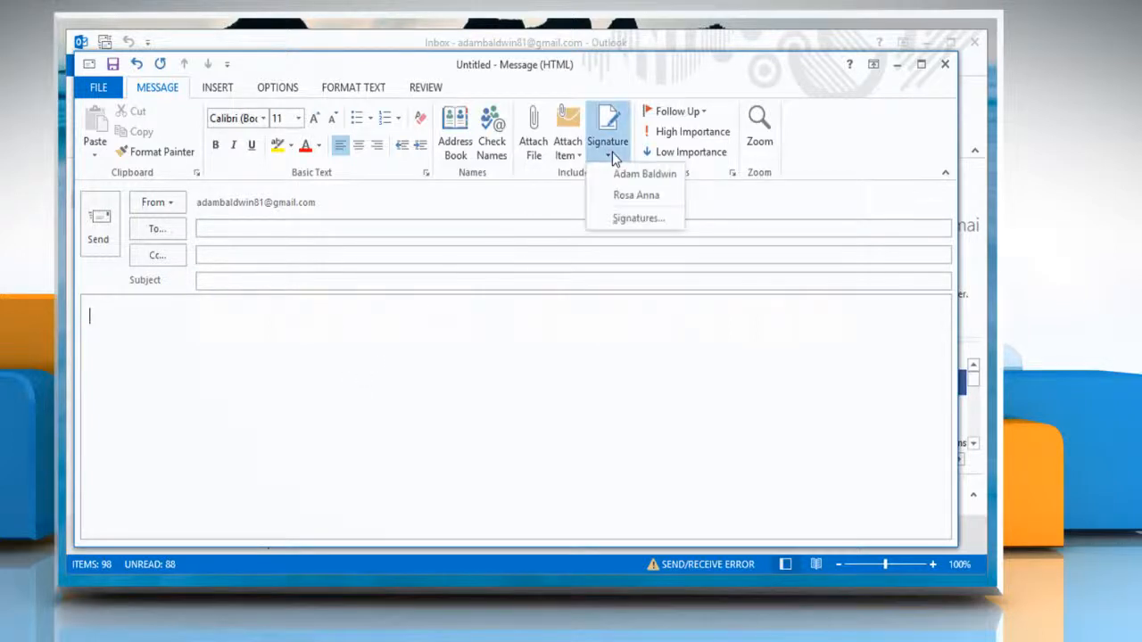
mouse_move(638, 219)
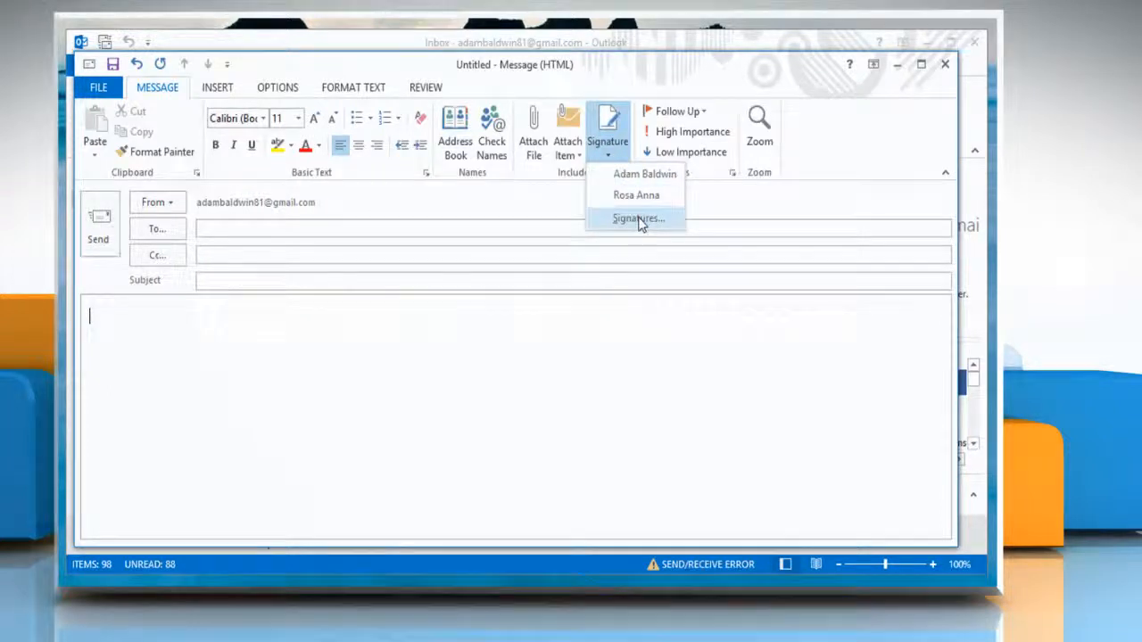
click(638, 218)
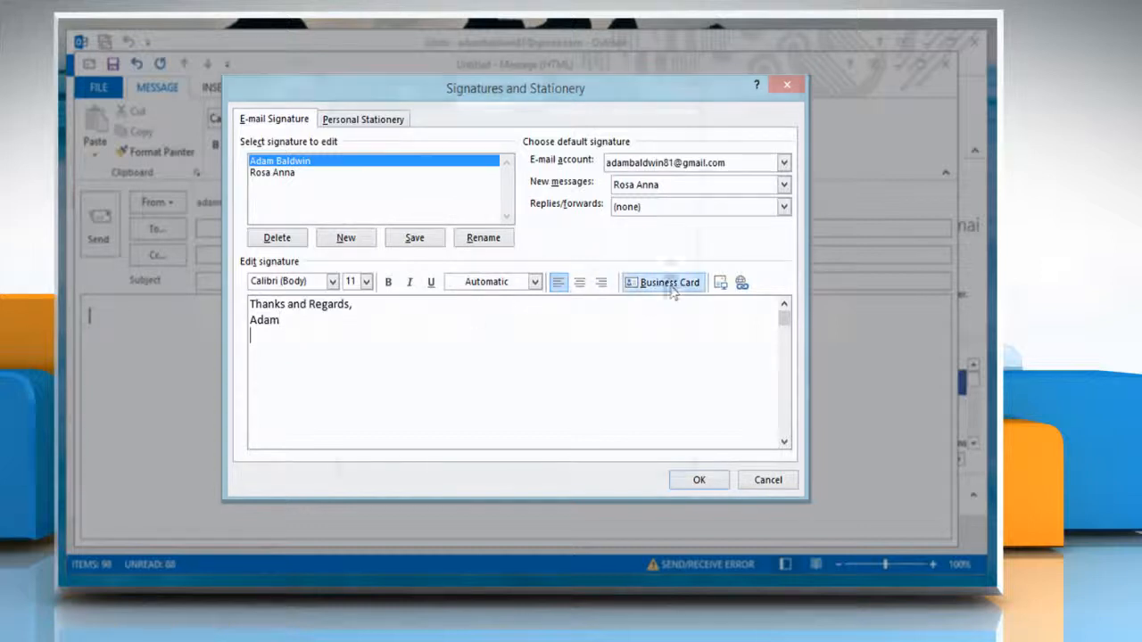
- Insert the 'Baldwin, Adam' business card into his signature and save the settings
click(669, 282)
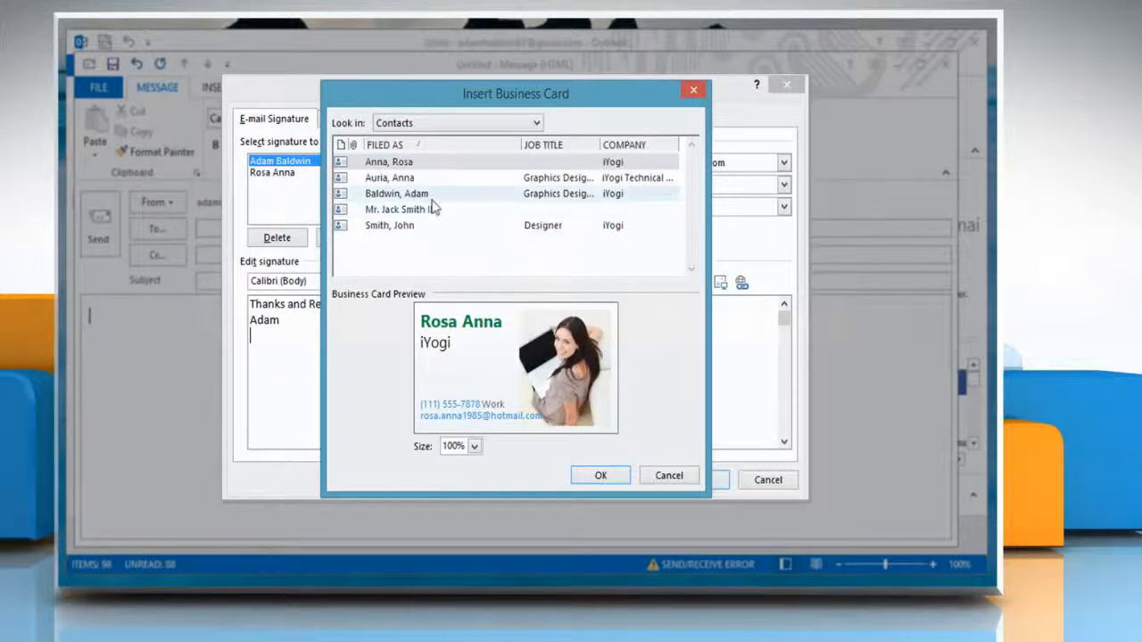
click(396, 194)
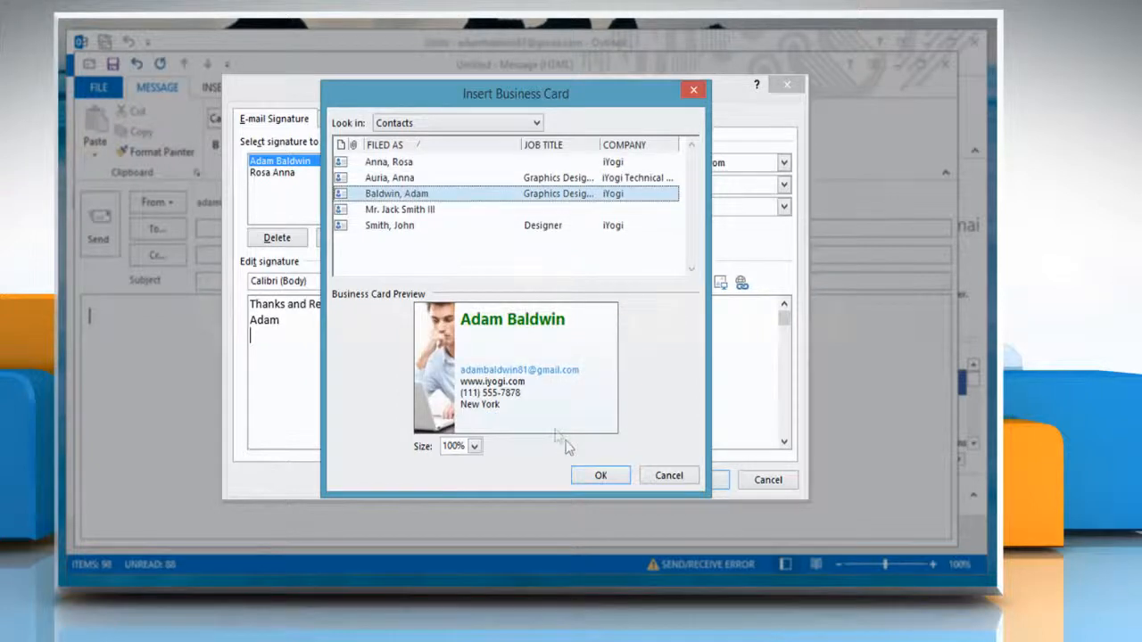
click(599, 474)
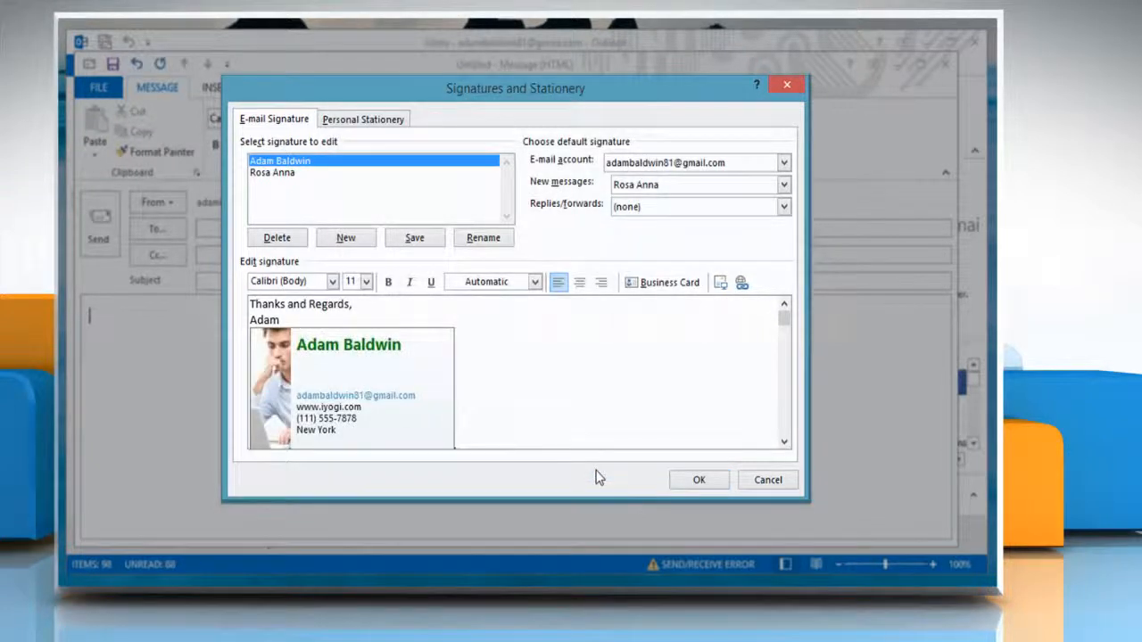
click(699, 479)
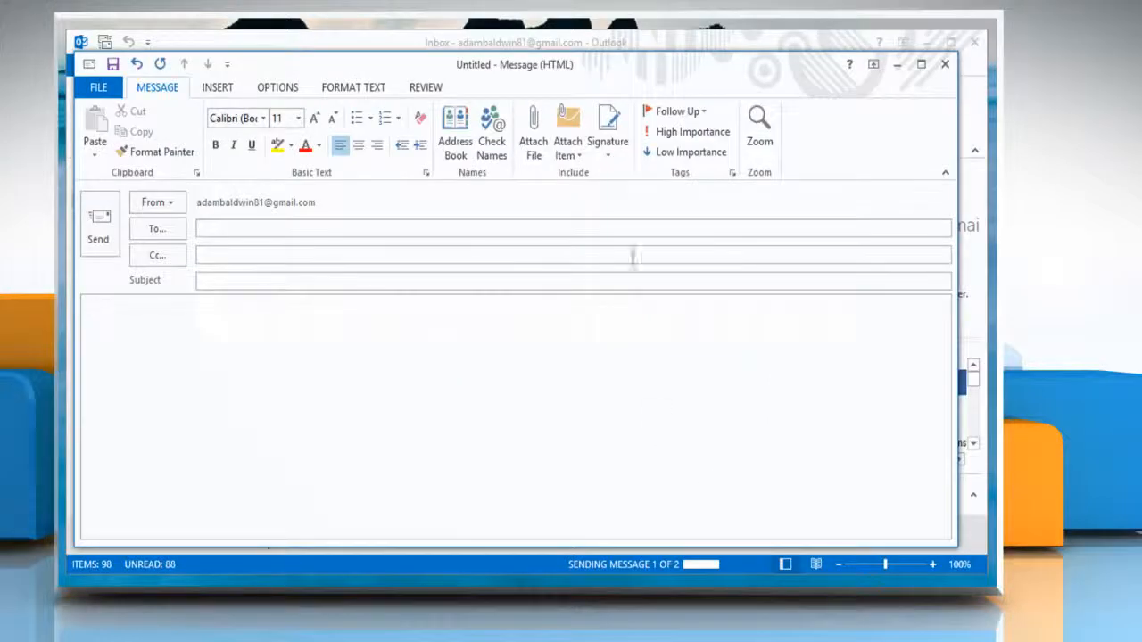
- Insert the Adam Baldwin signature, attaching Adam Baldwin.vcf to the message
click(607, 125)
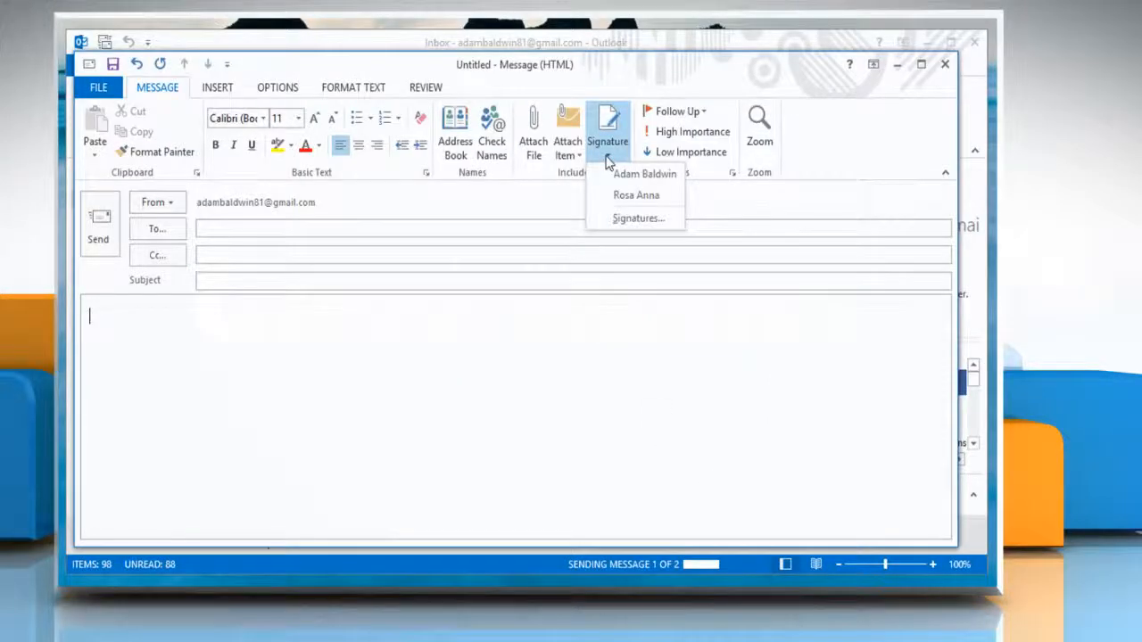
click(644, 173)
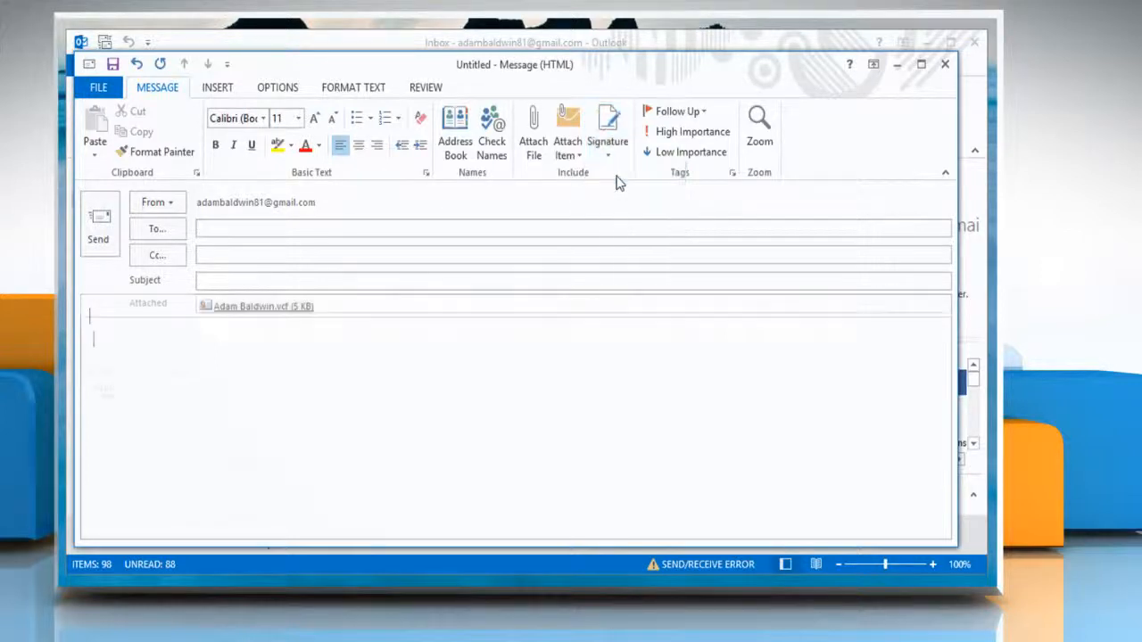
click(608, 129)
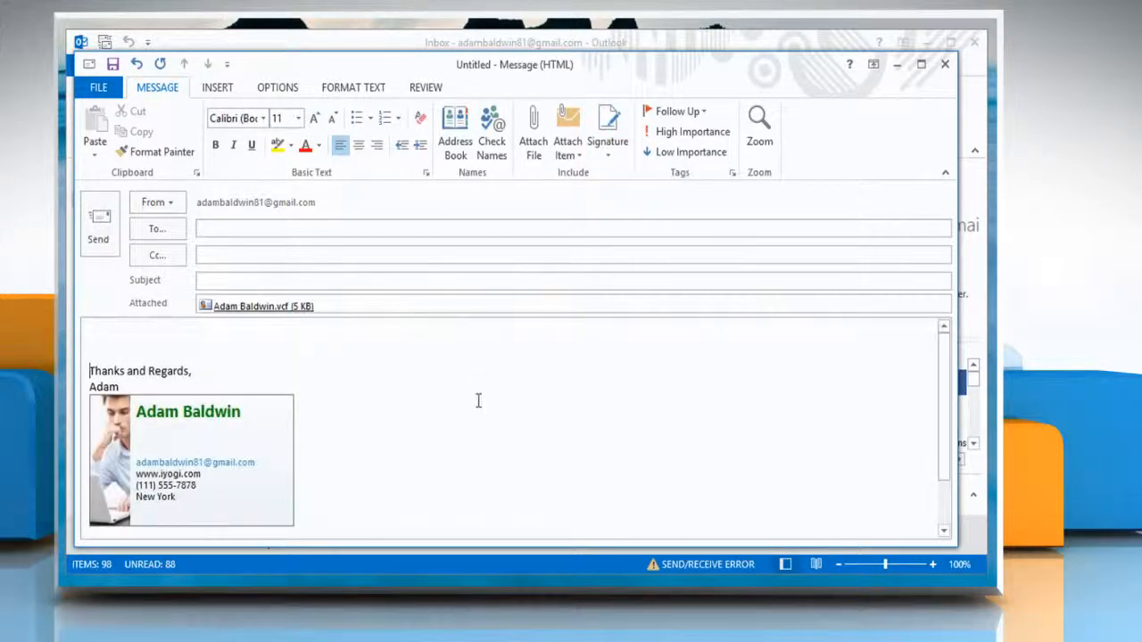